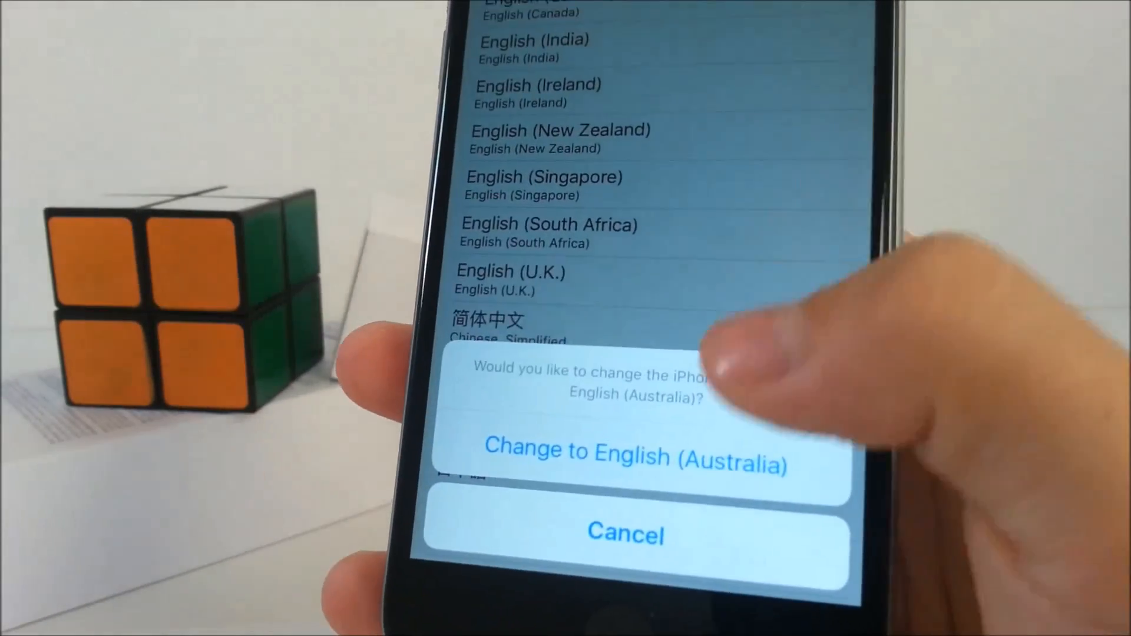
Confirm the switch to English (Australia) so Settings reloads with Aeroplane Mode and Mobile labels.
left_click(625, 456)
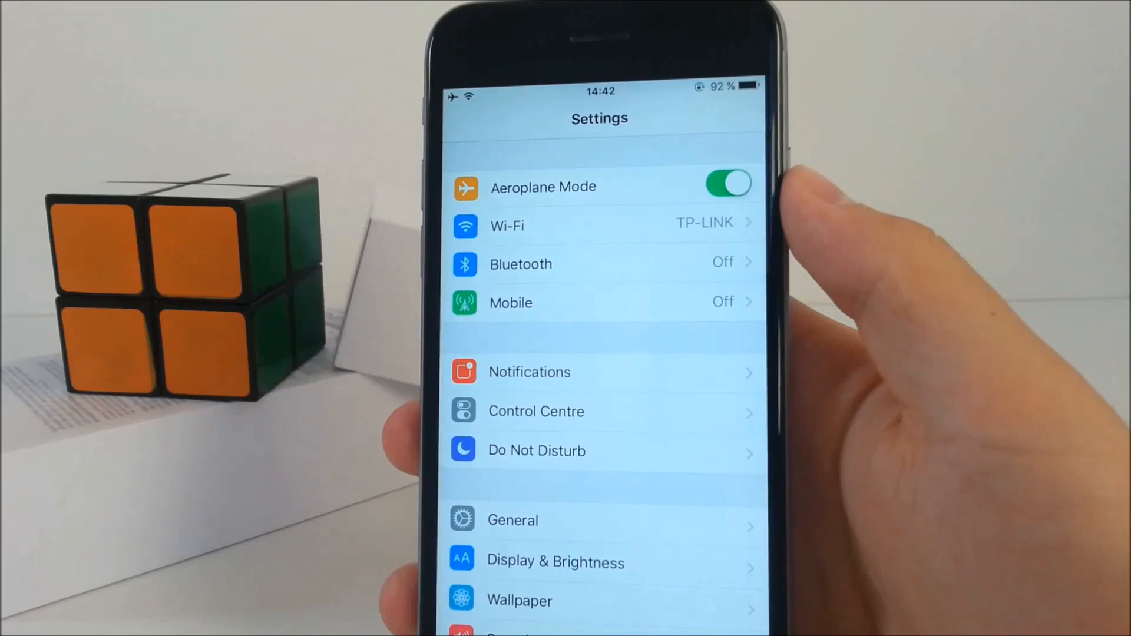